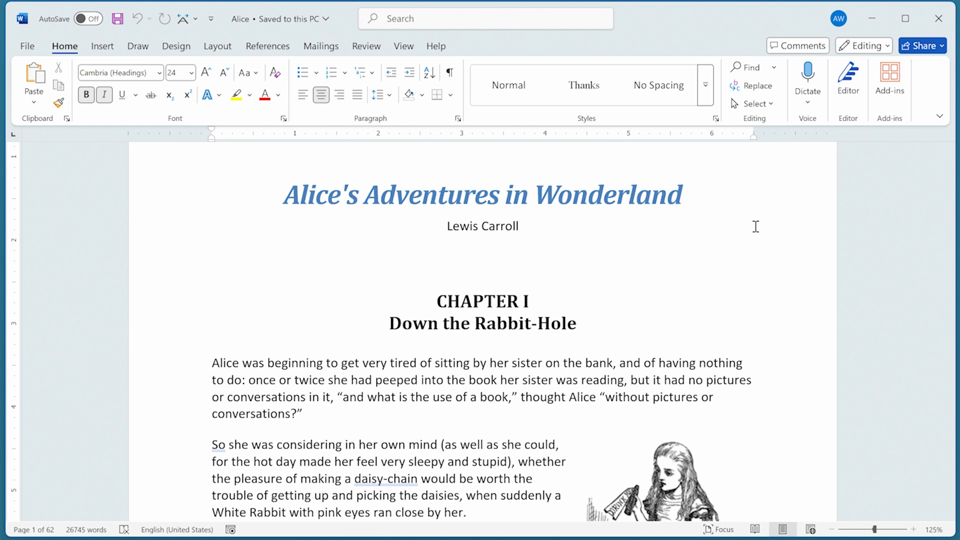
# Place the cursor at the title and open the References tab's Footnote and Endnote dialog
pyautogui.click(283, 192)
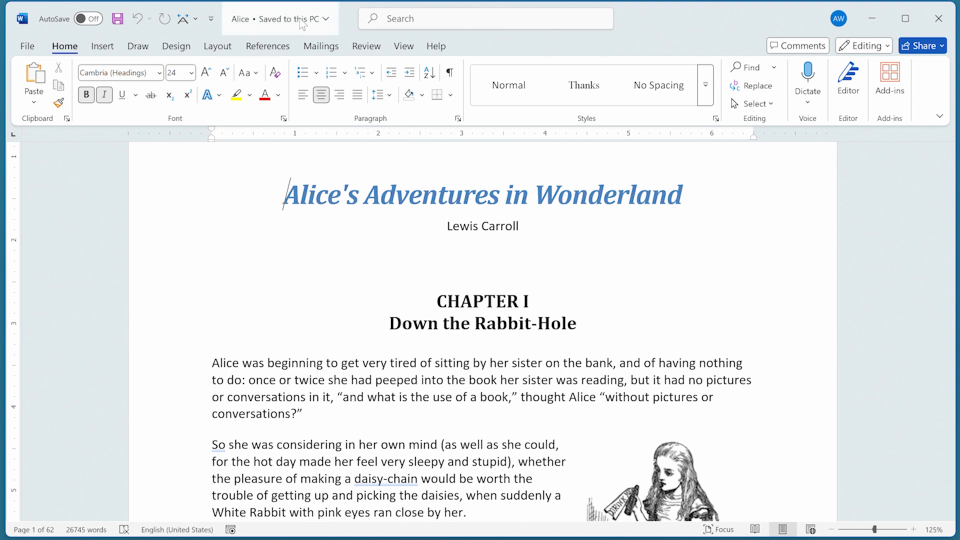
pyautogui.click(267, 46)
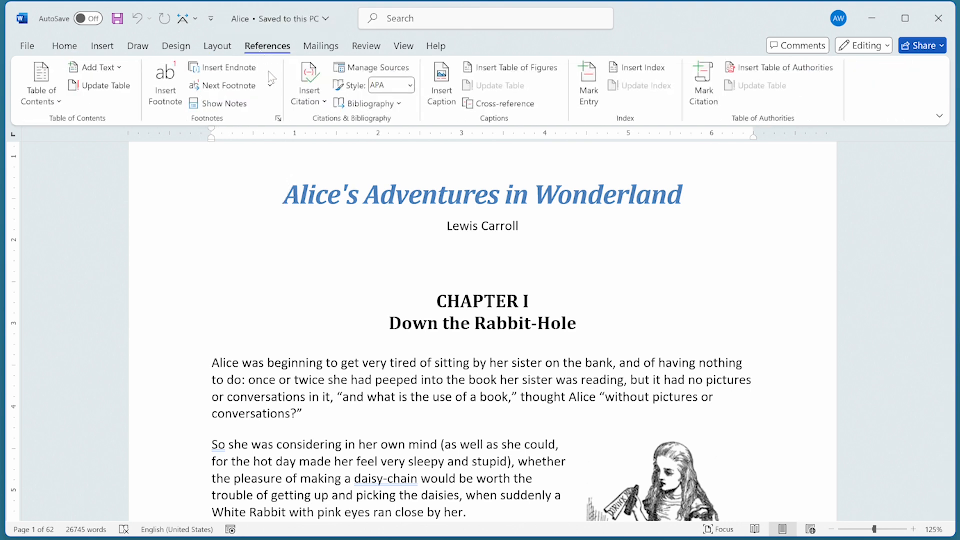
pyautogui.click(278, 118)
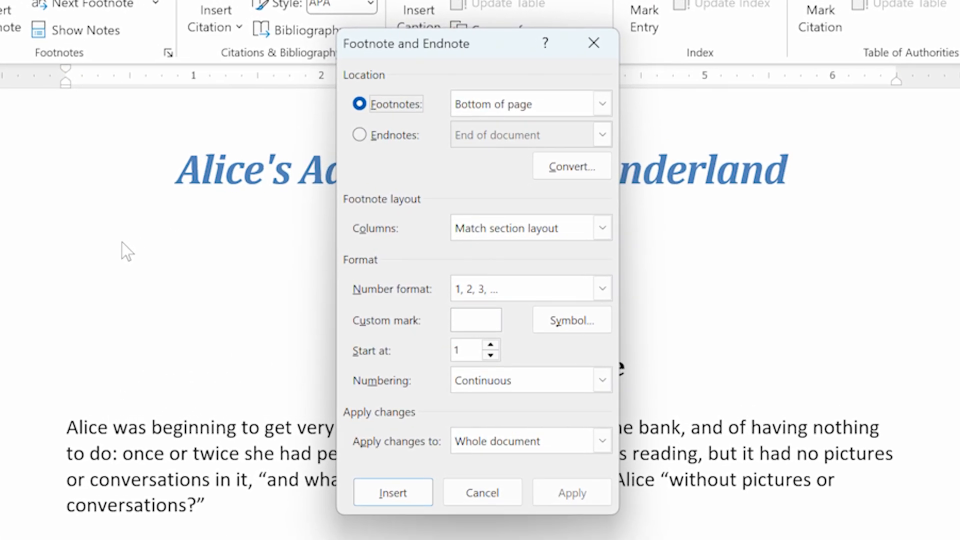
pyautogui.moveTo(273, 309)
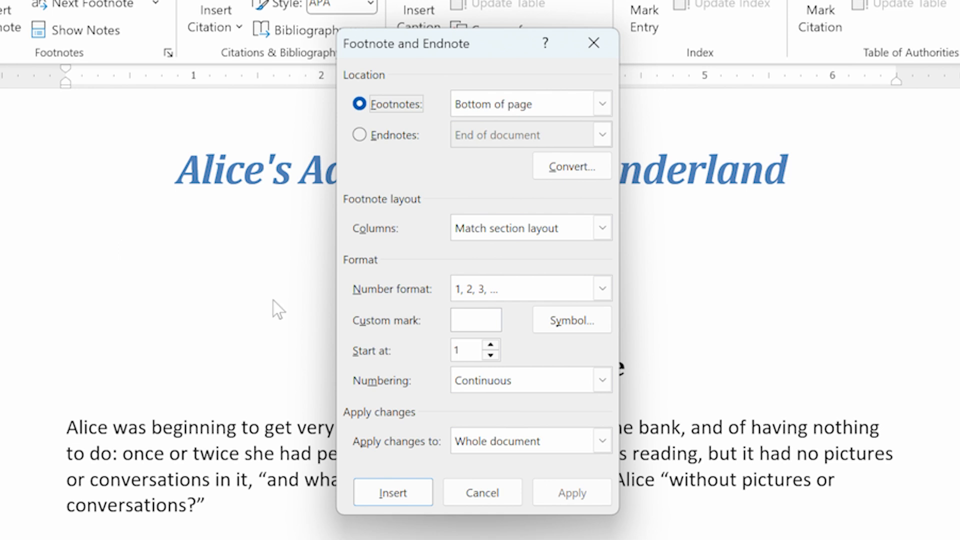
pyautogui.moveTo(583, 184)
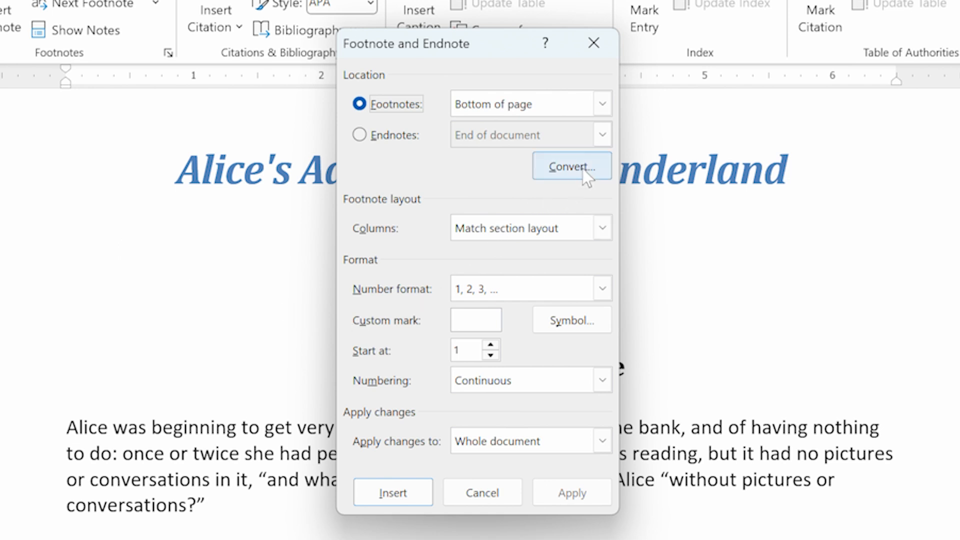
# Start converting the document's existing footnotes into endnotes
pyautogui.click(571, 166)
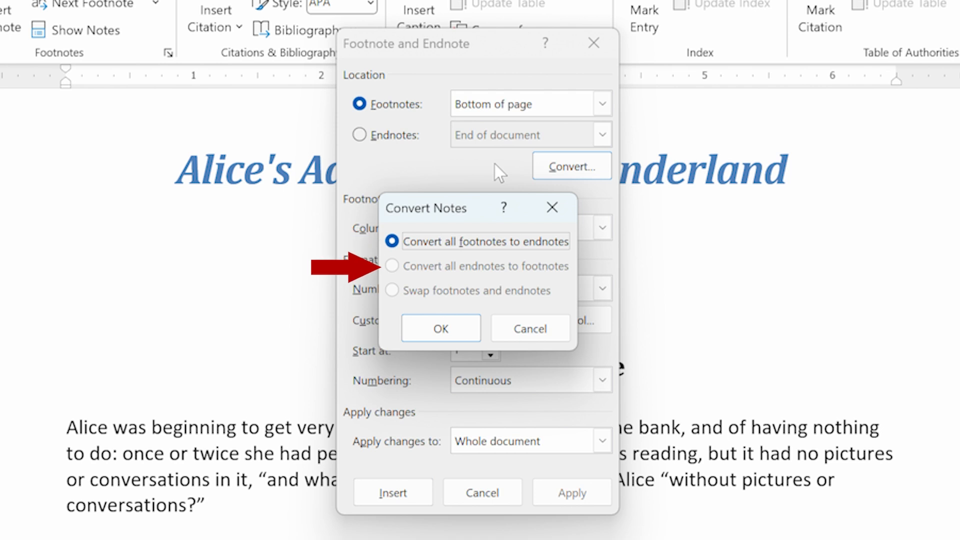
pyautogui.moveTo(391, 290)
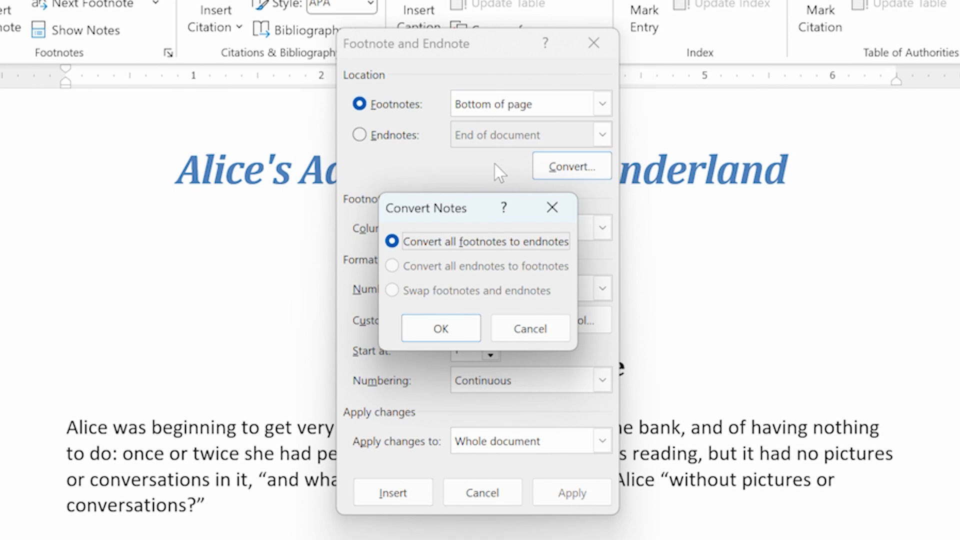
pyautogui.moveTo(478, 212)
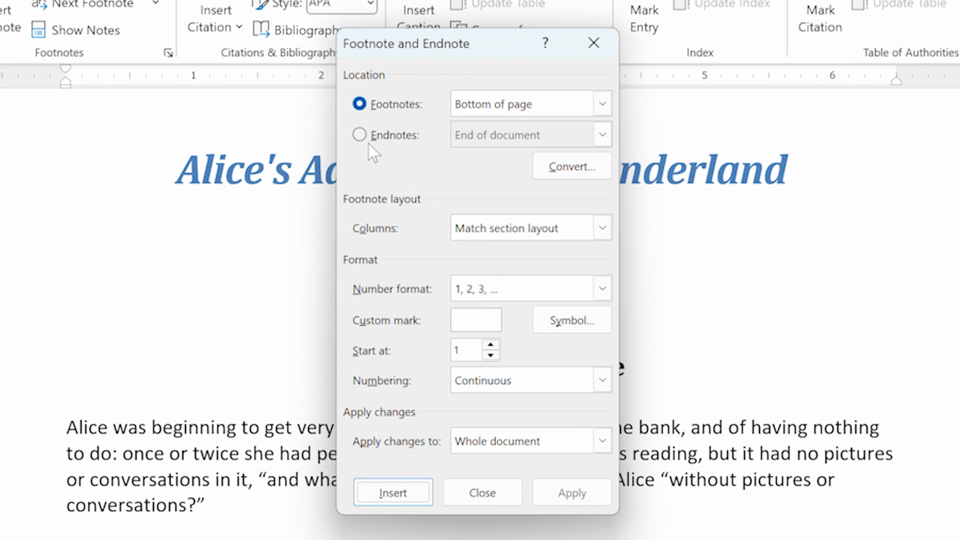
# Switch to endnotes, choose the '1, 2, 3' number format, and apply it
pyautogui.click(359, 135)
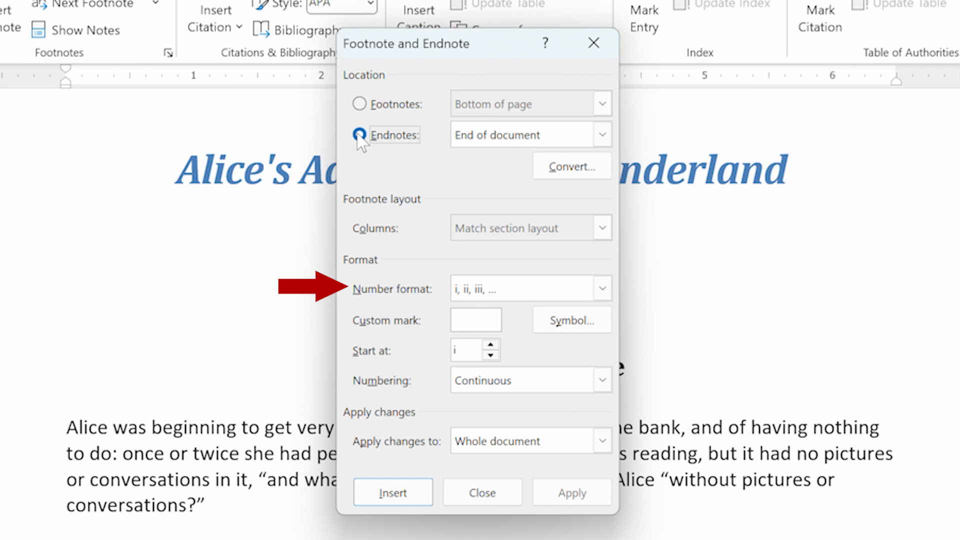
pyautogui.click(603, 288)
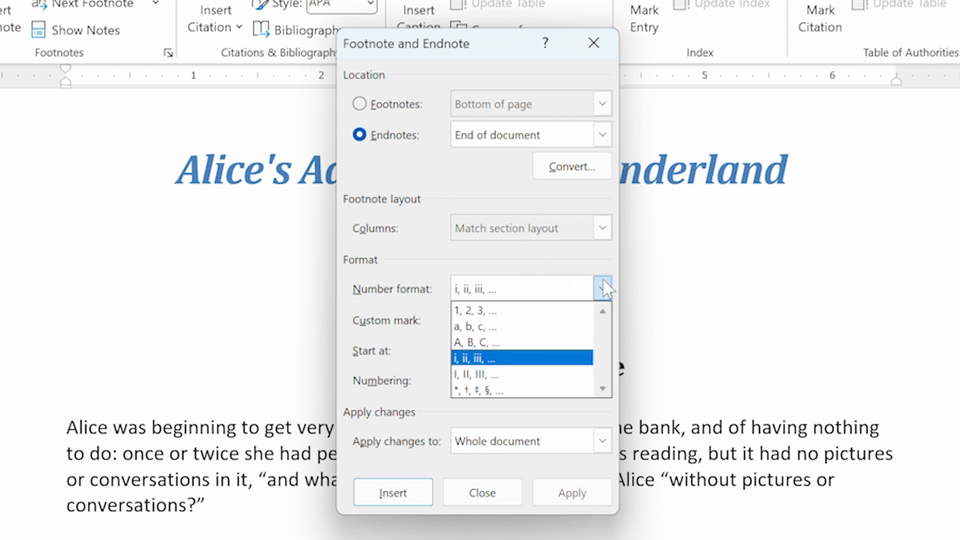
pyautogui.moveTo(503, 315)
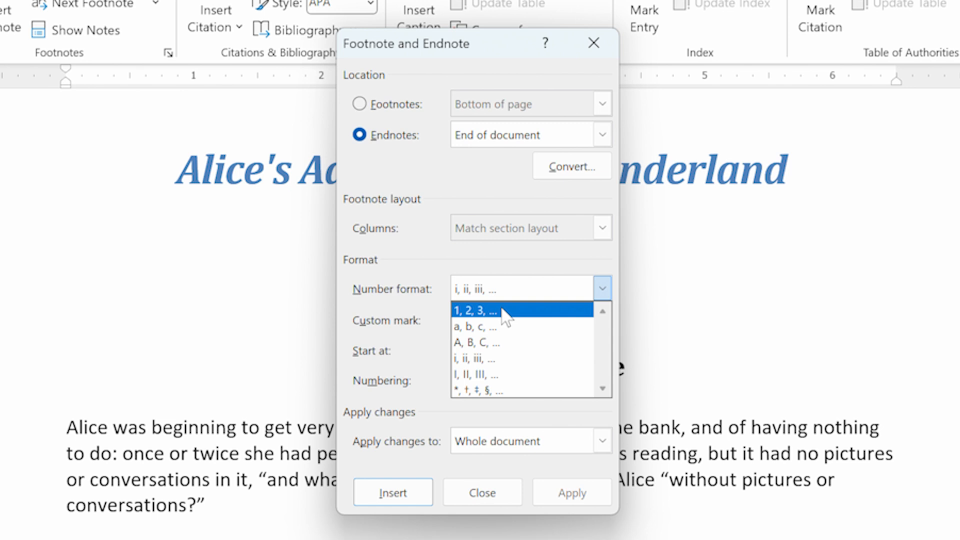
pyautogui.click(476, 310)
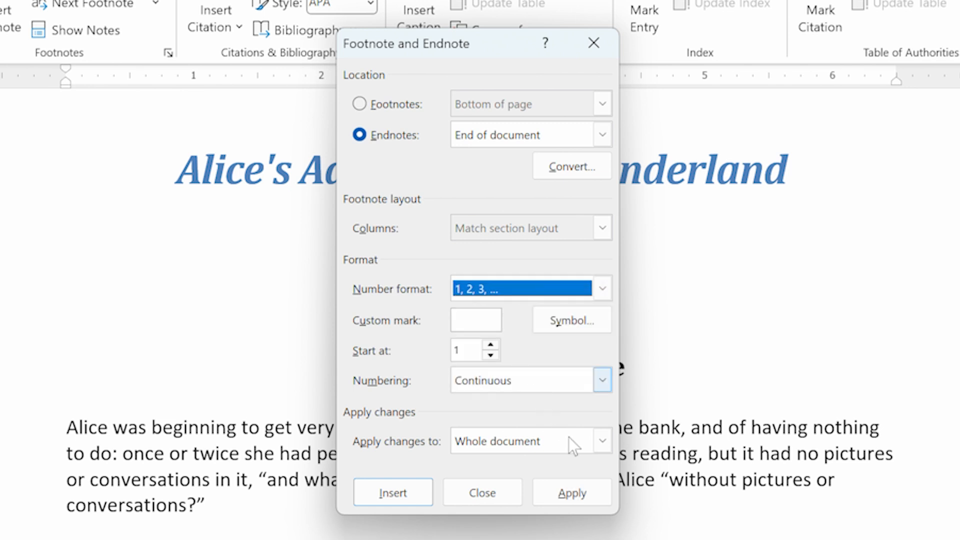
pyautogui.click(482, 492)
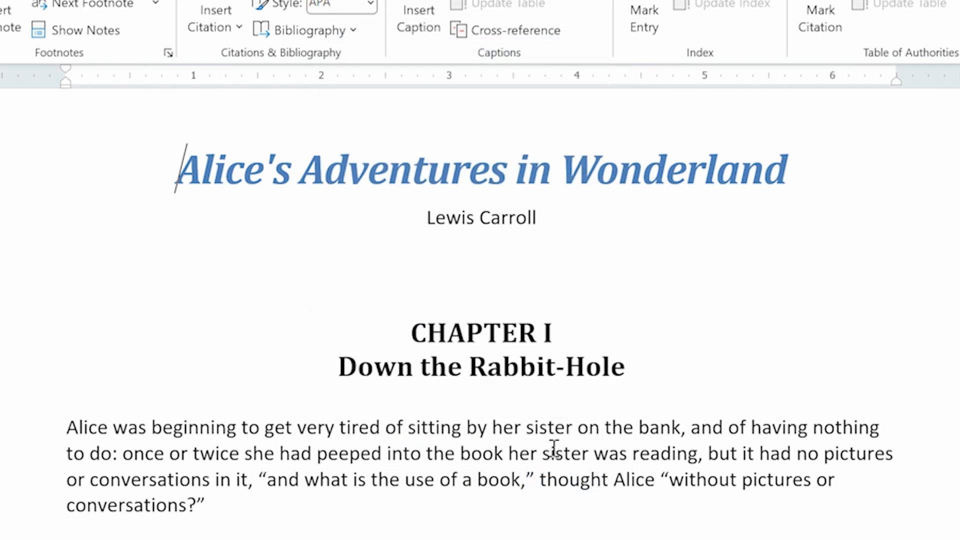